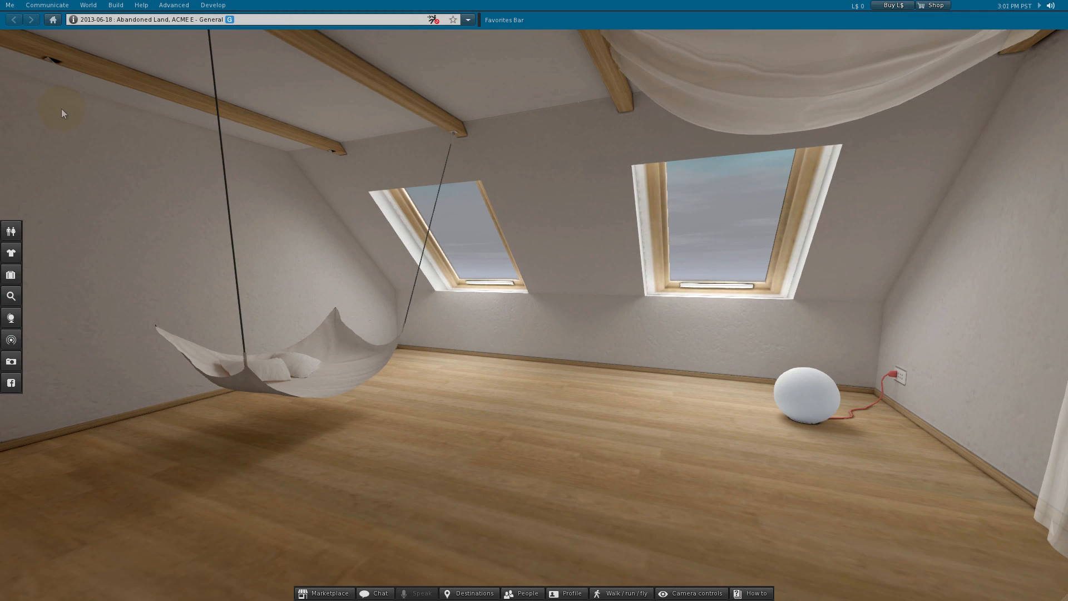
- Bring up Marketplace Listings from the Me menu alongside the Inventory window
left_click(10, 6)
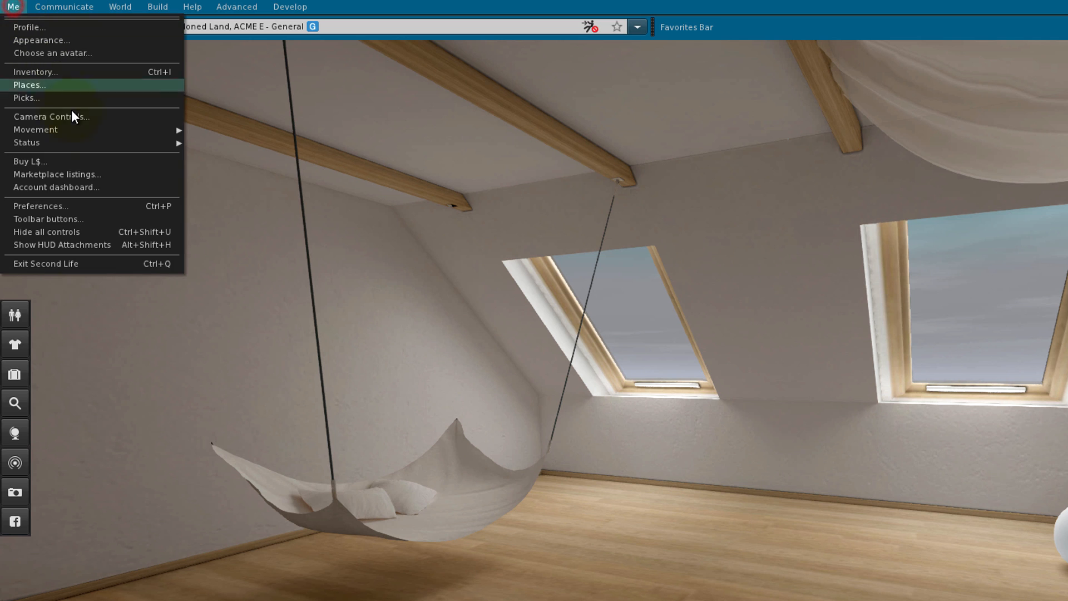
left_click(57, 173)
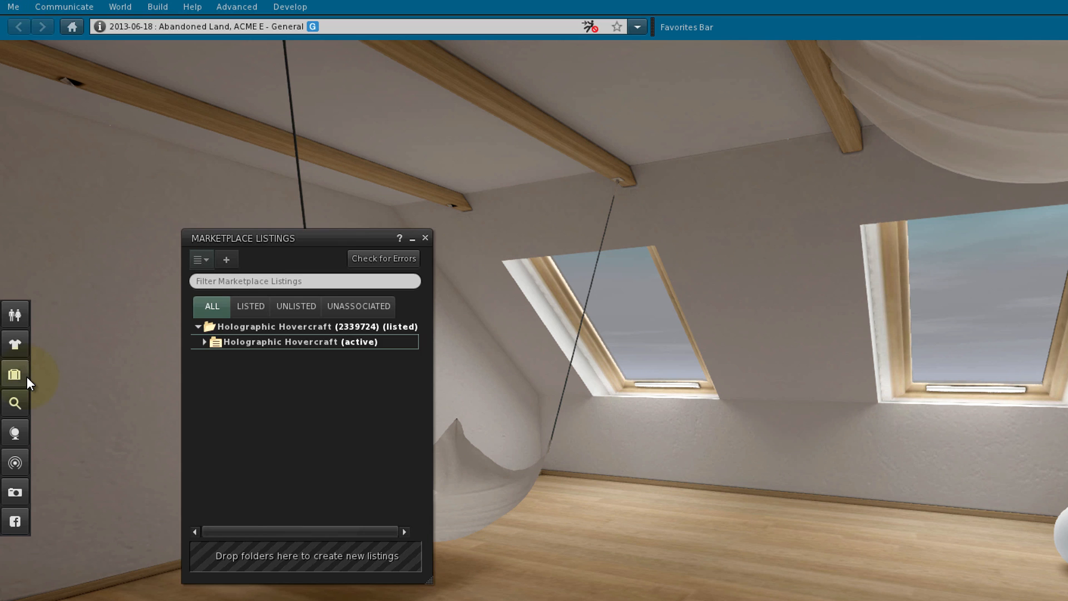
left_click(14, 373)
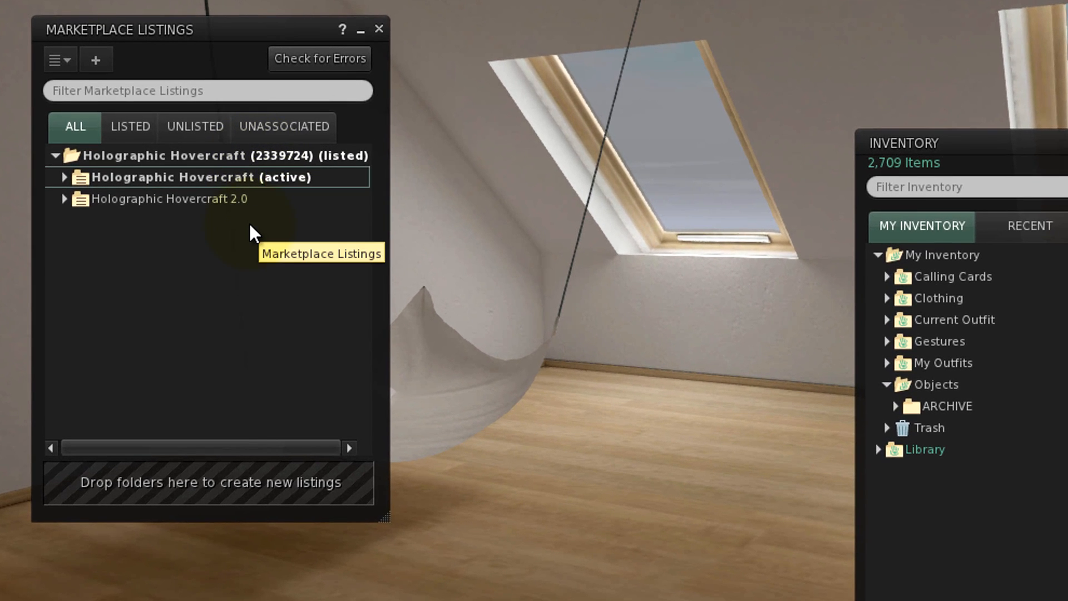
mouse_move(269, 215)
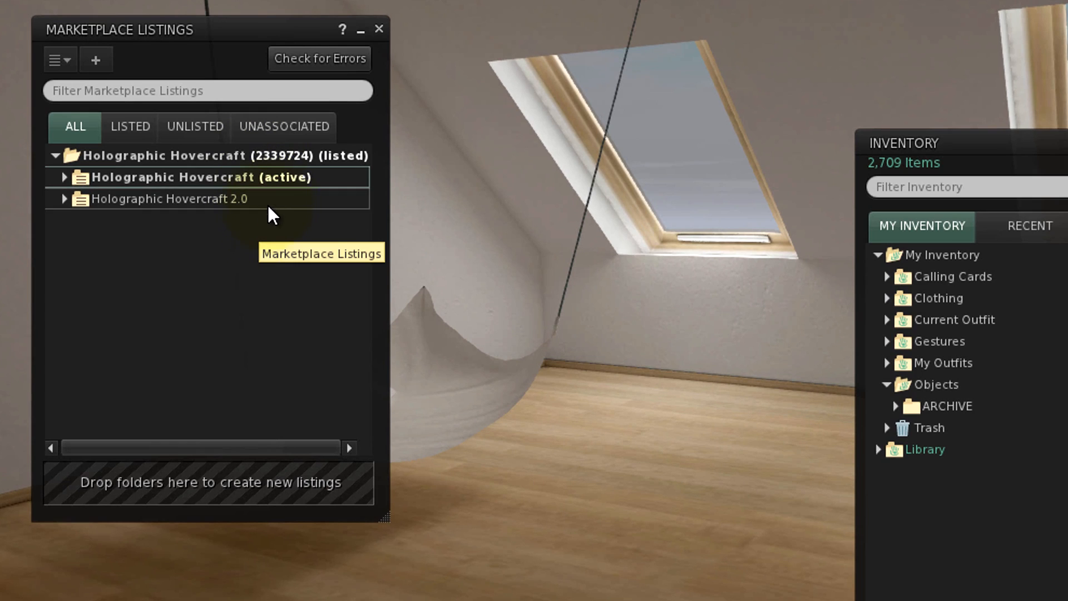
- Rename the active version folder to 'Holographic Hovercraft 1.0', accepting the active-content warning
left_click(198, 177)
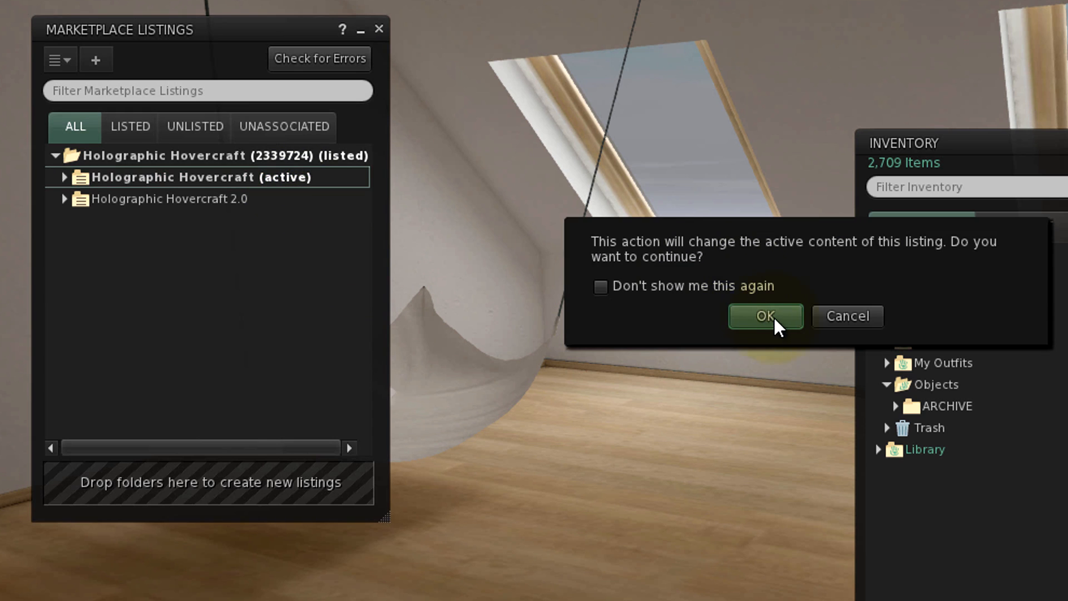
left_click(765, 316)
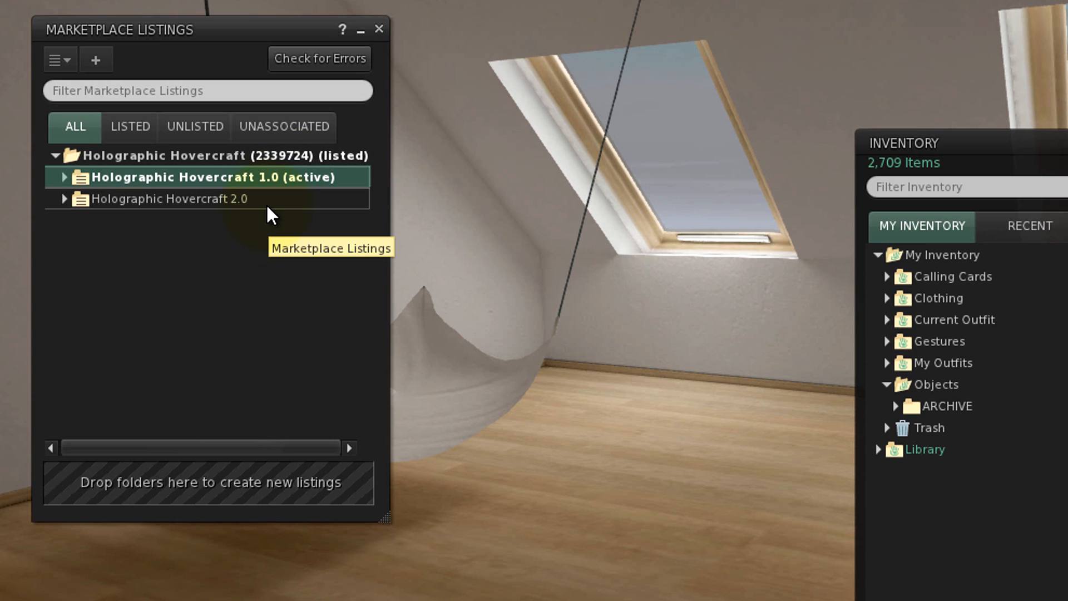
- Activate the Holographic Hovercraft 2.0 folder as the listing's version, deactivating 1.0
right_click(178, 199)
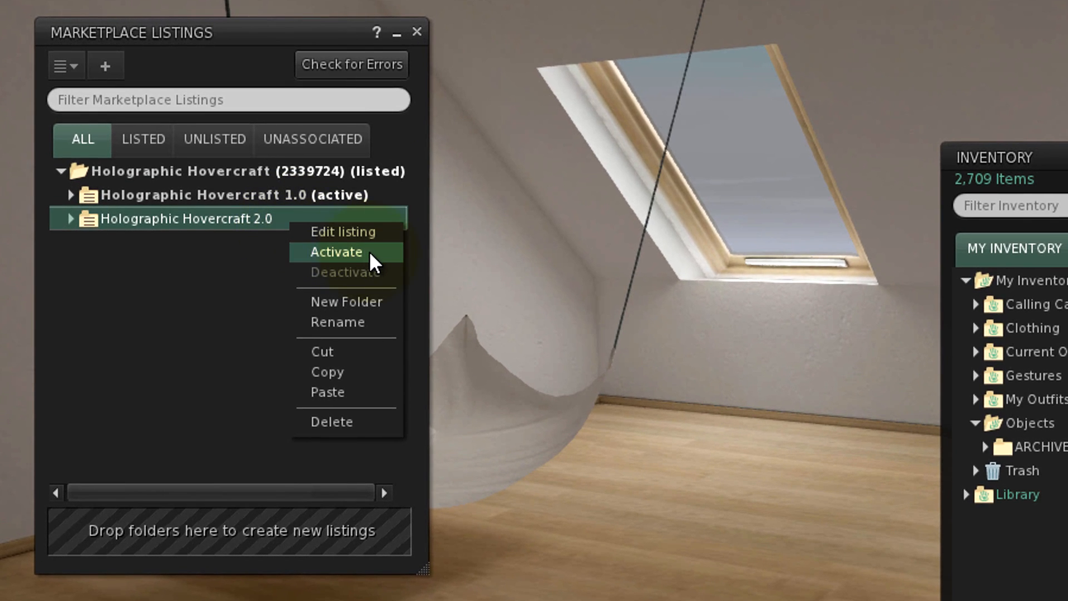
left_click(335, 251)
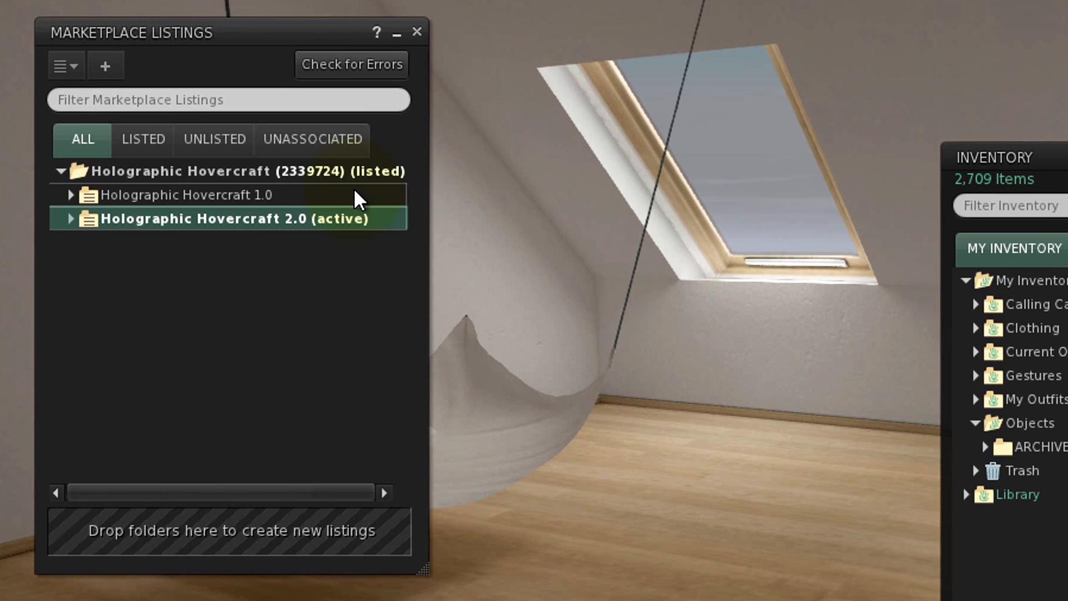
mouse_move(362, 228)
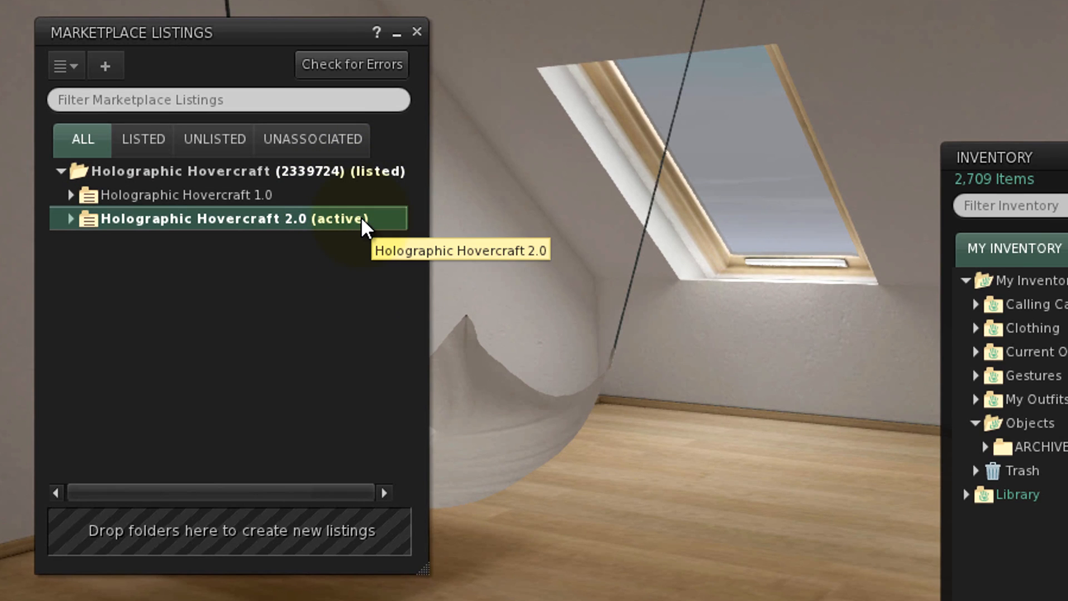
mouse_move(361, 259)
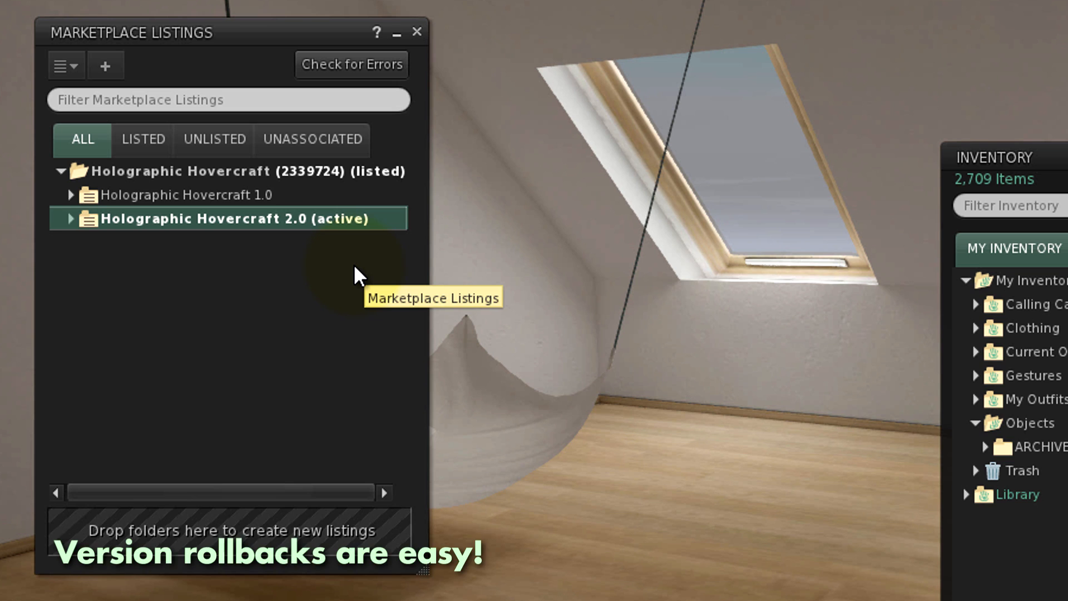
mouse_move(330, 225)
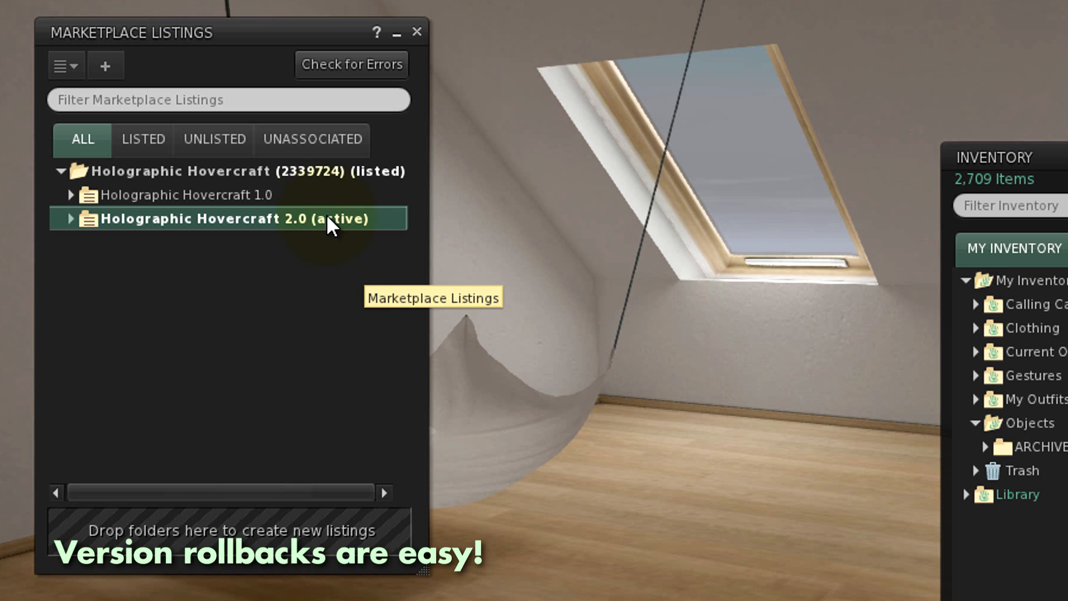
right_click(186, 194)
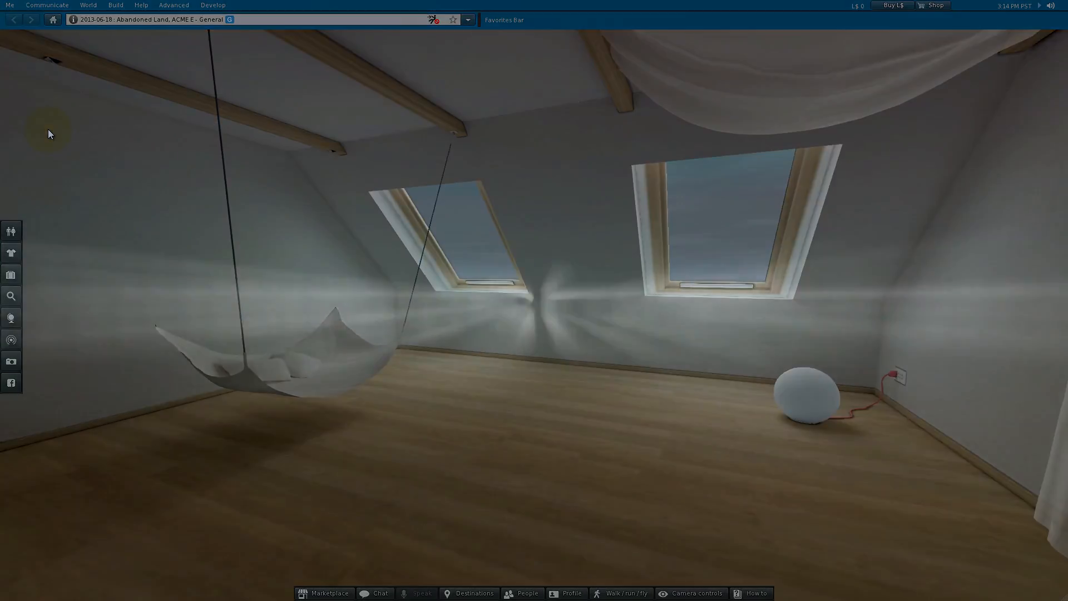
- Reopen Marketplace Listings and expand Luxury Lobster Glove down to its stock folder
left_click(10, 4)
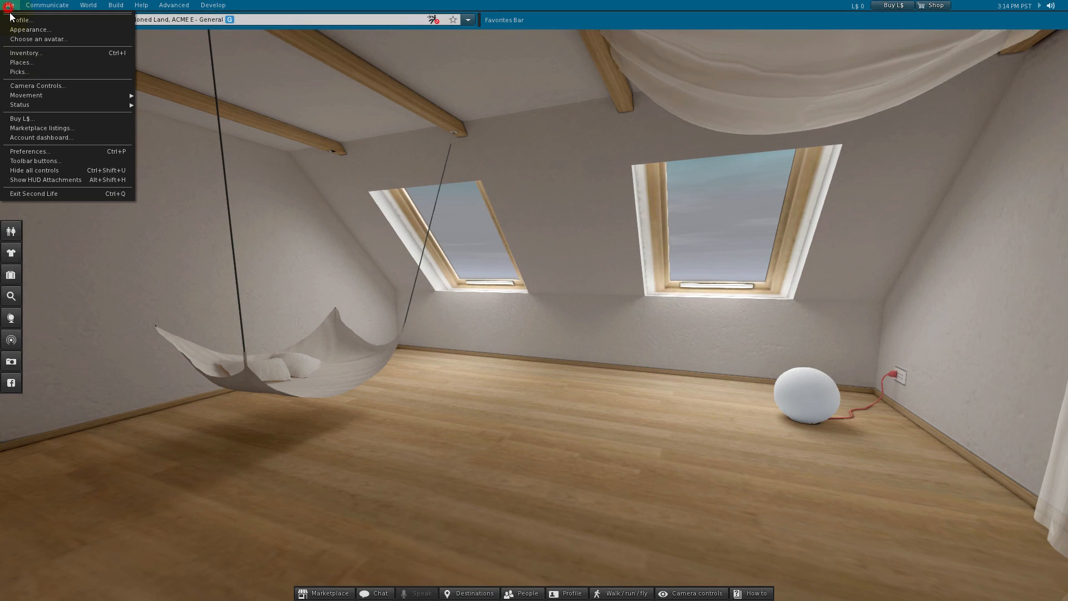
left_click(41, 127)
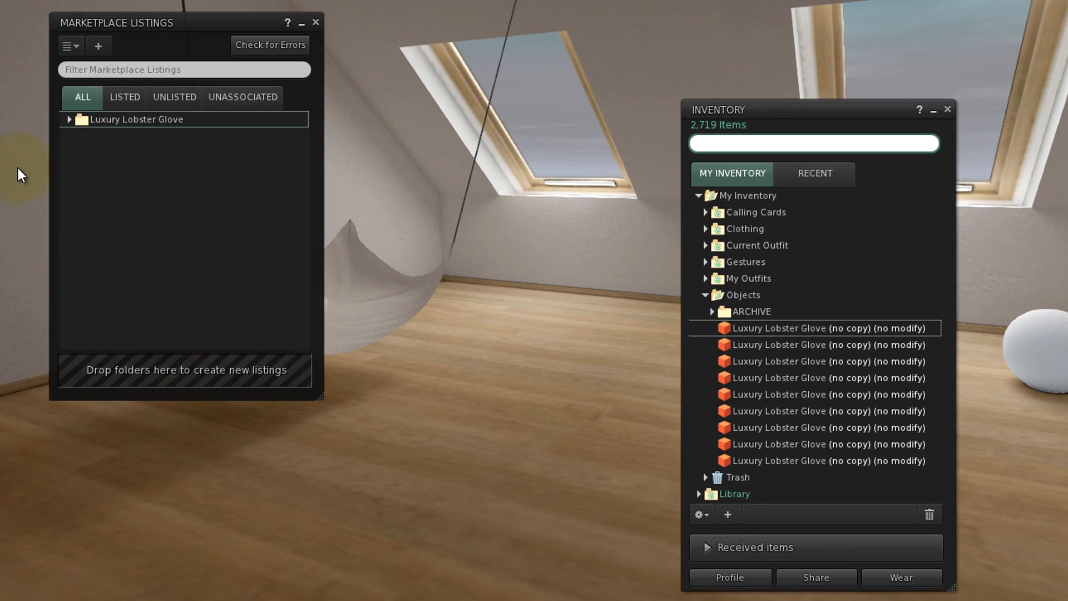
left_click(67, 119)
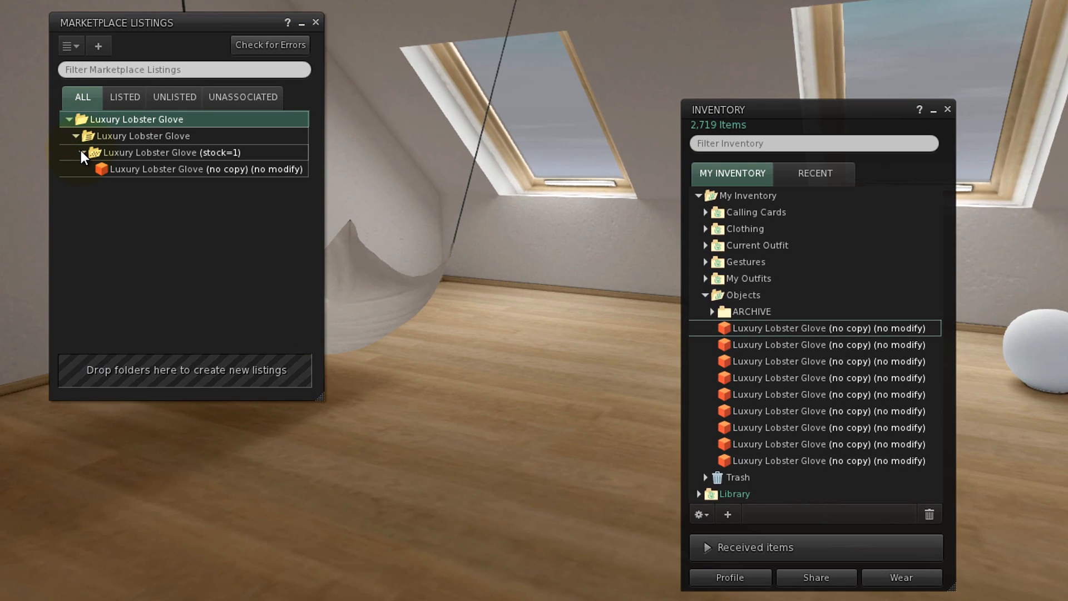
- Select all nine spare Luxury Lobster Gloves in Inventory for restocking
left_click(821, 378)
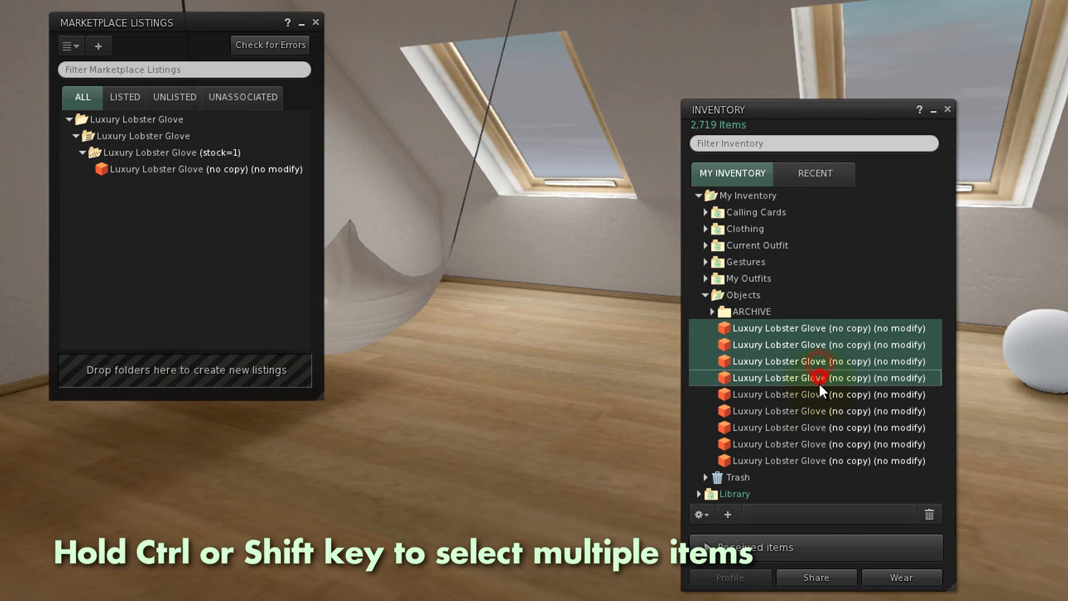
left_click(814, 460)
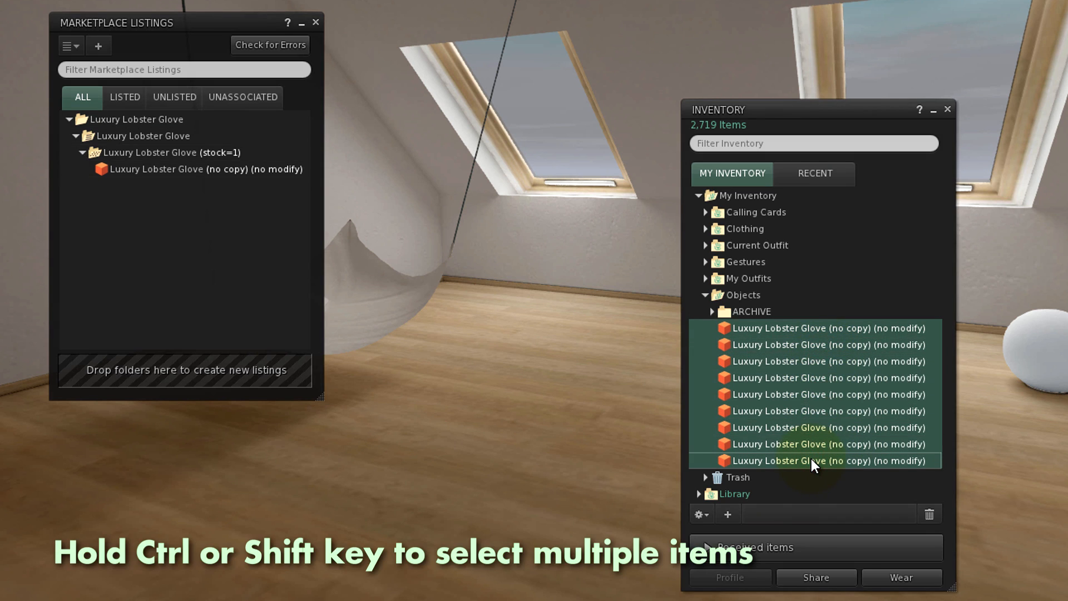